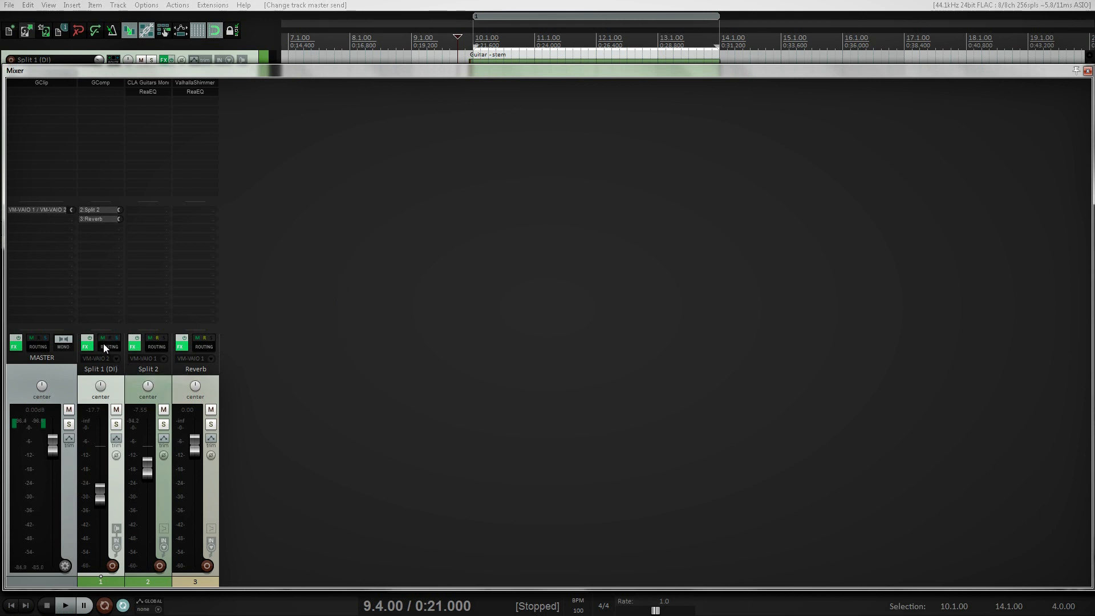
- Disable the Master send in Split 1 (DI)'s routing so it feeds only Split 2 and Reverb
click(109, 347)
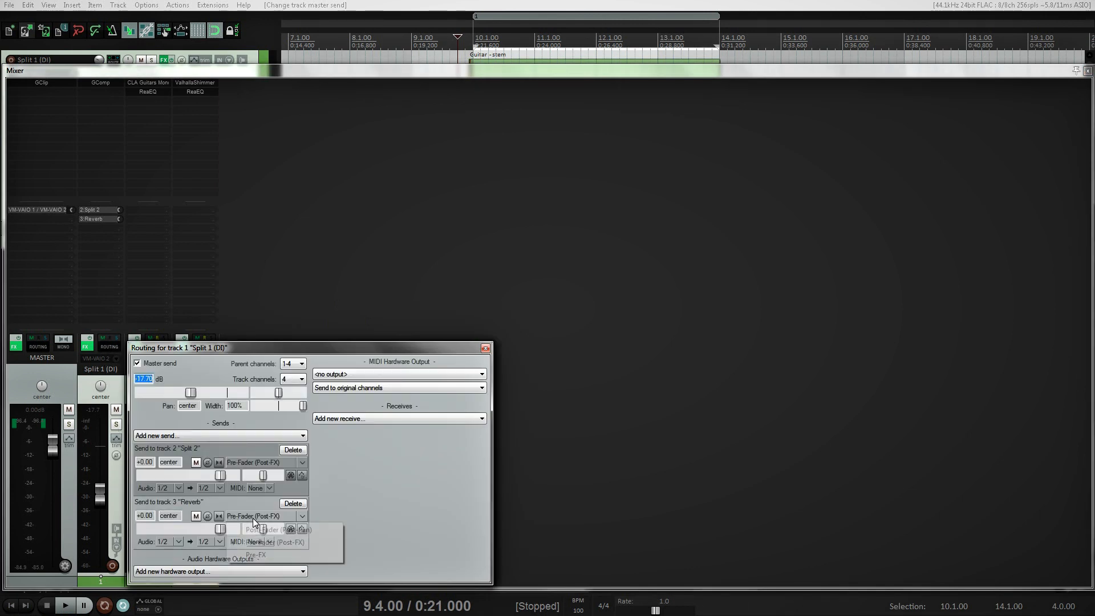
click(266, 516)
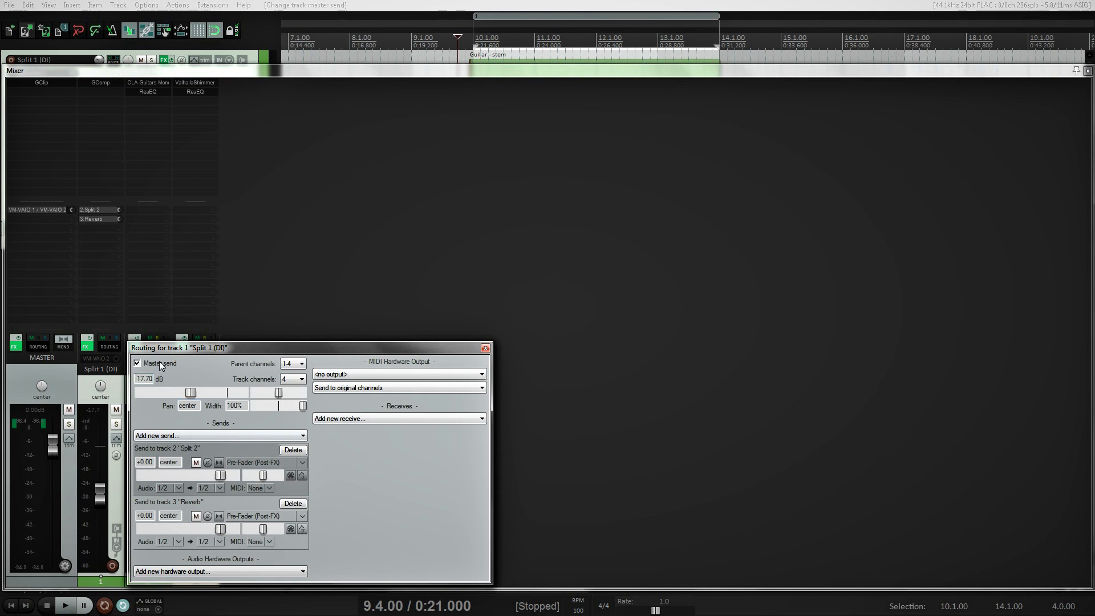
click(138, 362)
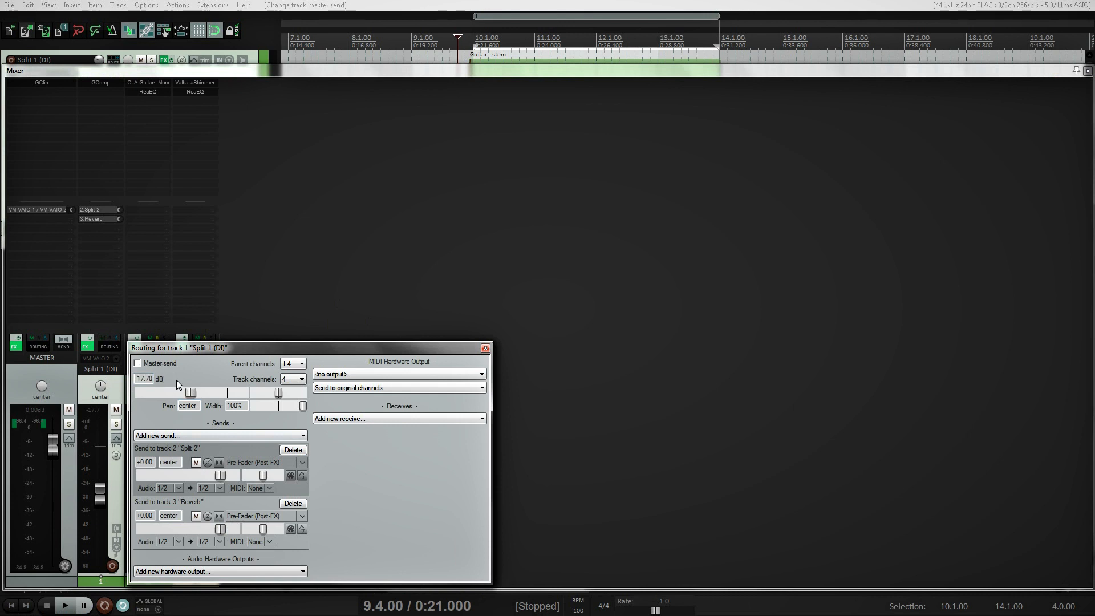
click(485, 348)
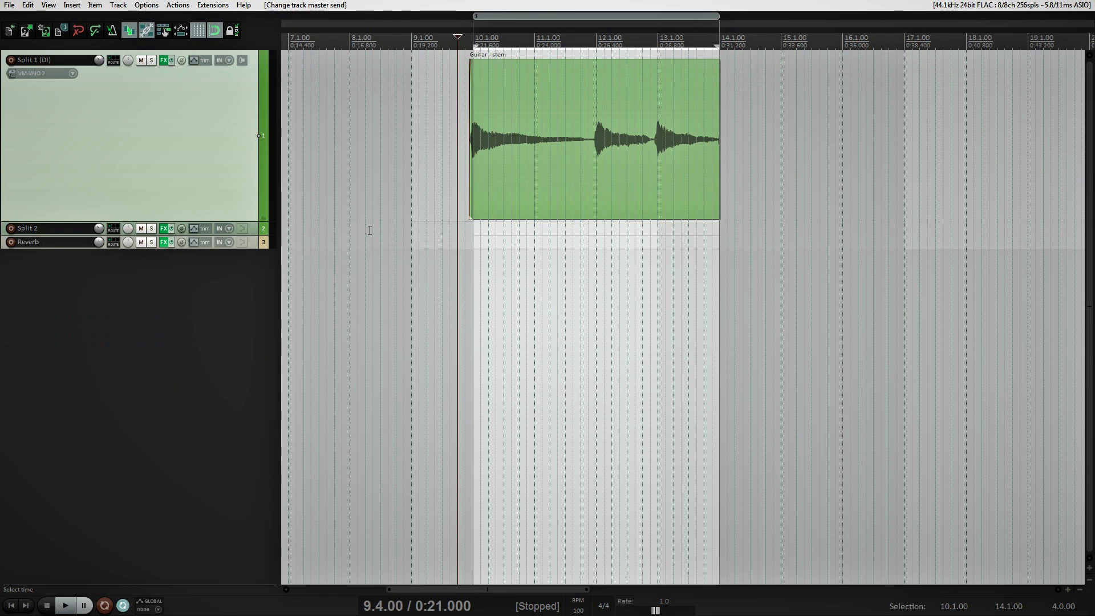
mouse_move(664, 307)
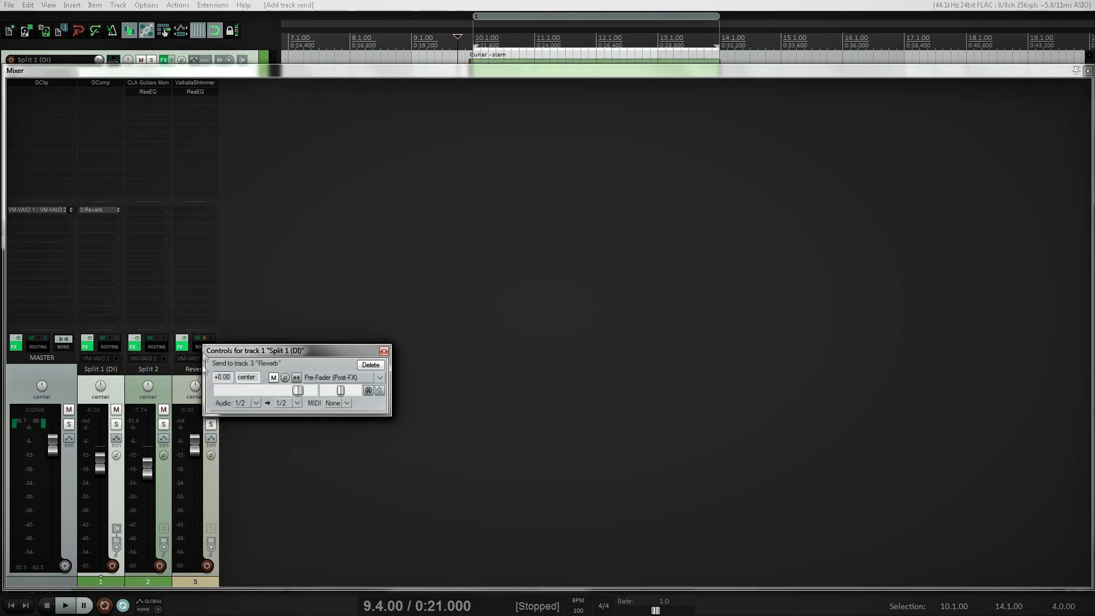
- Add a send from Split 1 (DI) to Split 2 alongside its existing Reverb send
click(383, 350)
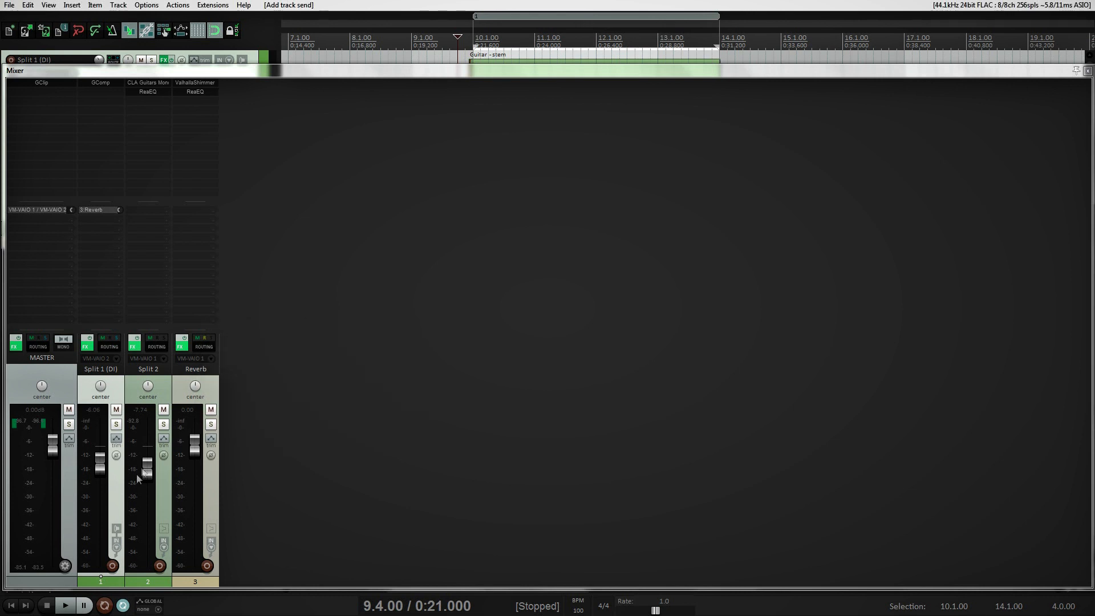
drag(100, 454, 101, 471)
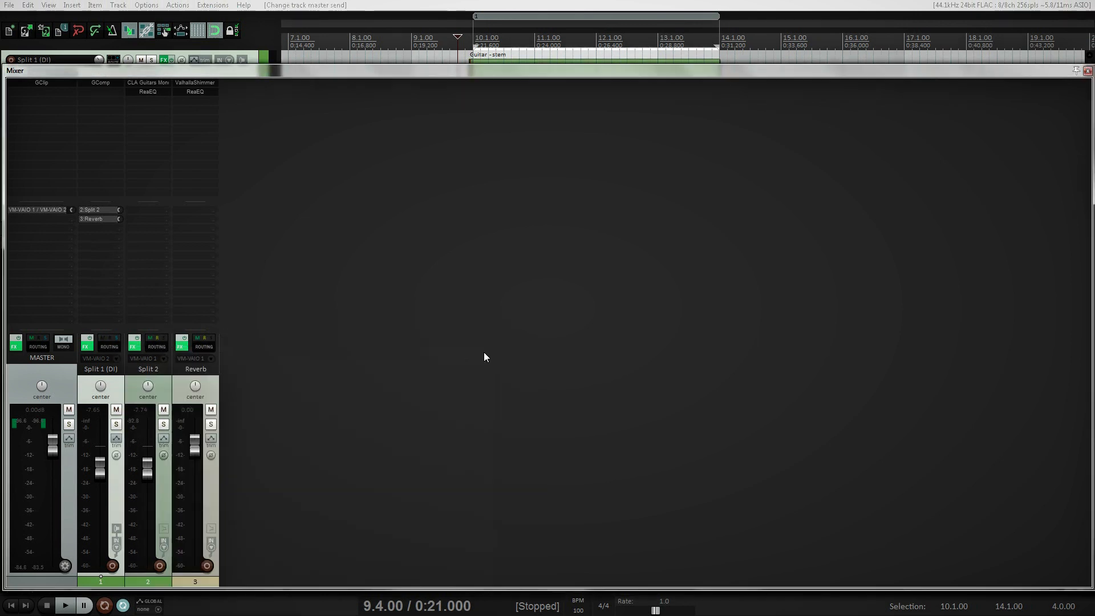
- During playback, pull Split 1 (DI)'s fader to -inf and back up, hearing no change in the sound
click(64, 604)
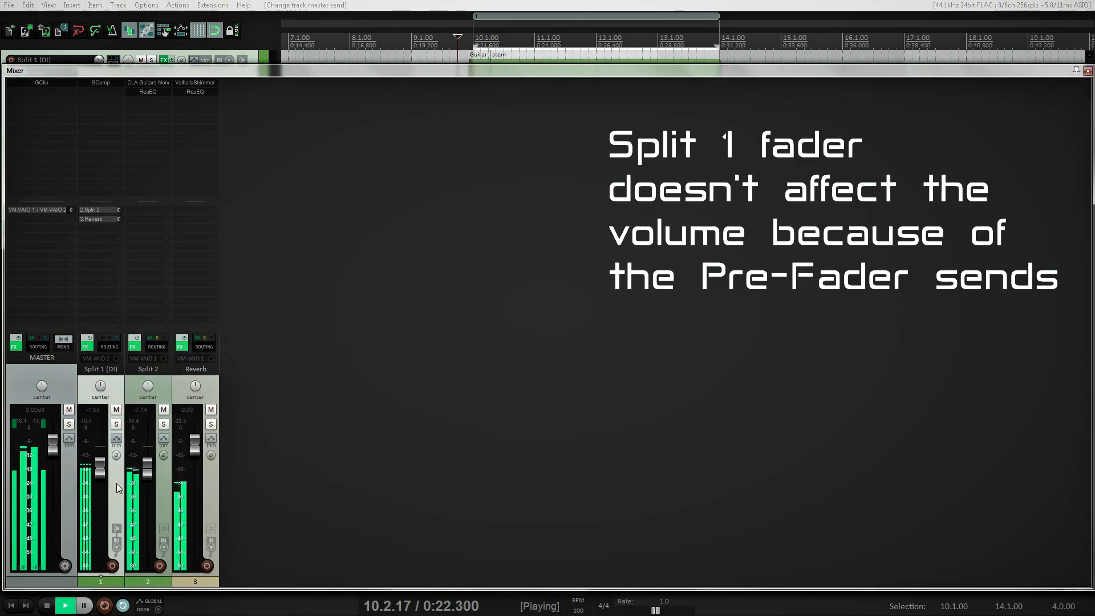
drag(100, 465, 100, 478)
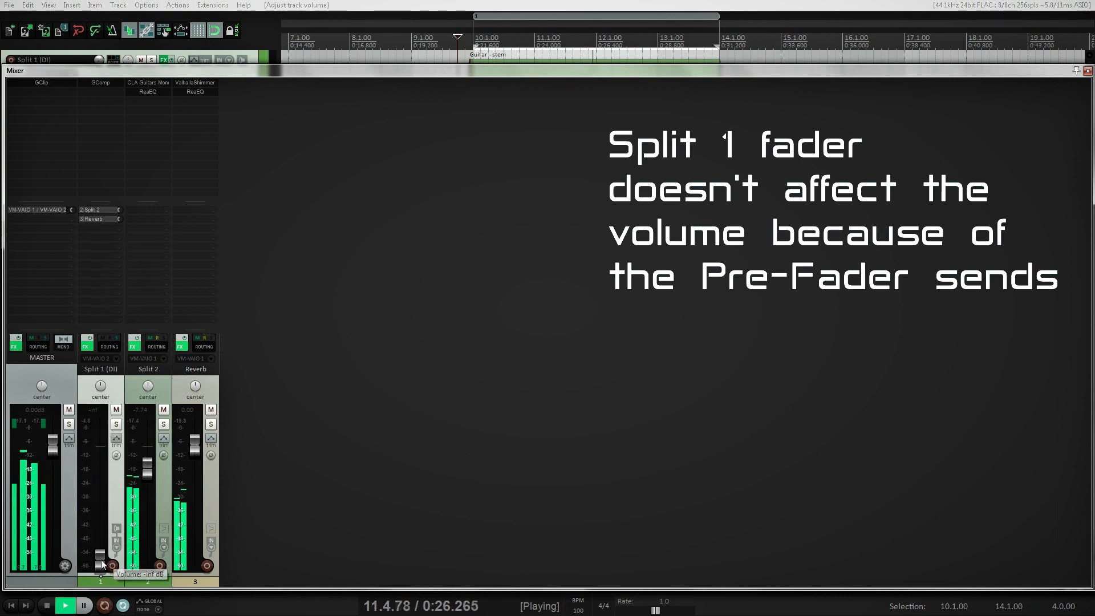
drag(102, 559, 100, 421)
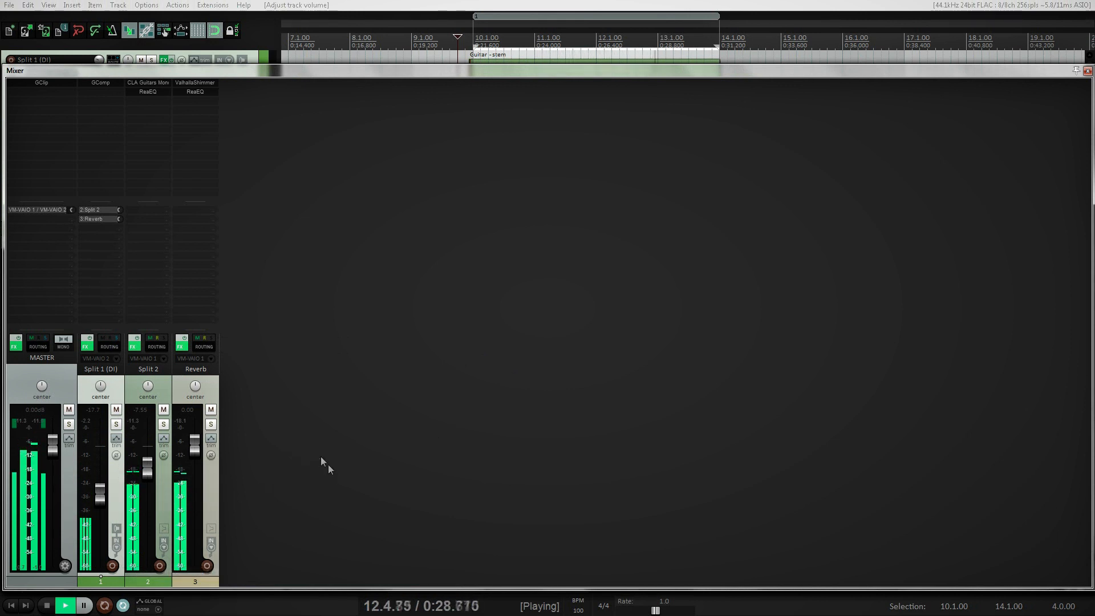
click(211, 424)
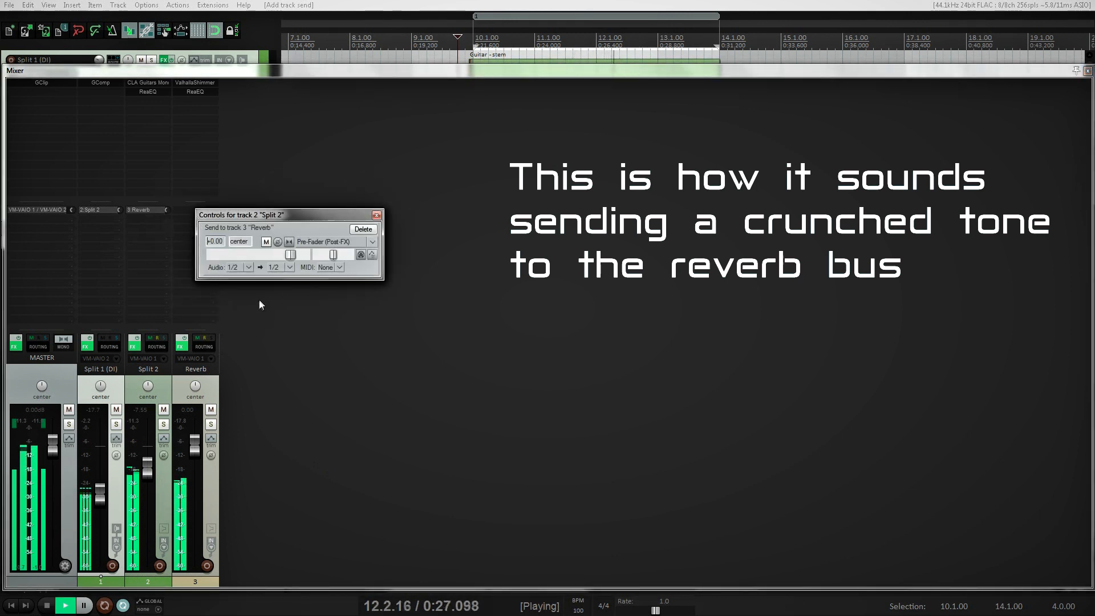
mouse_move(304, 293)
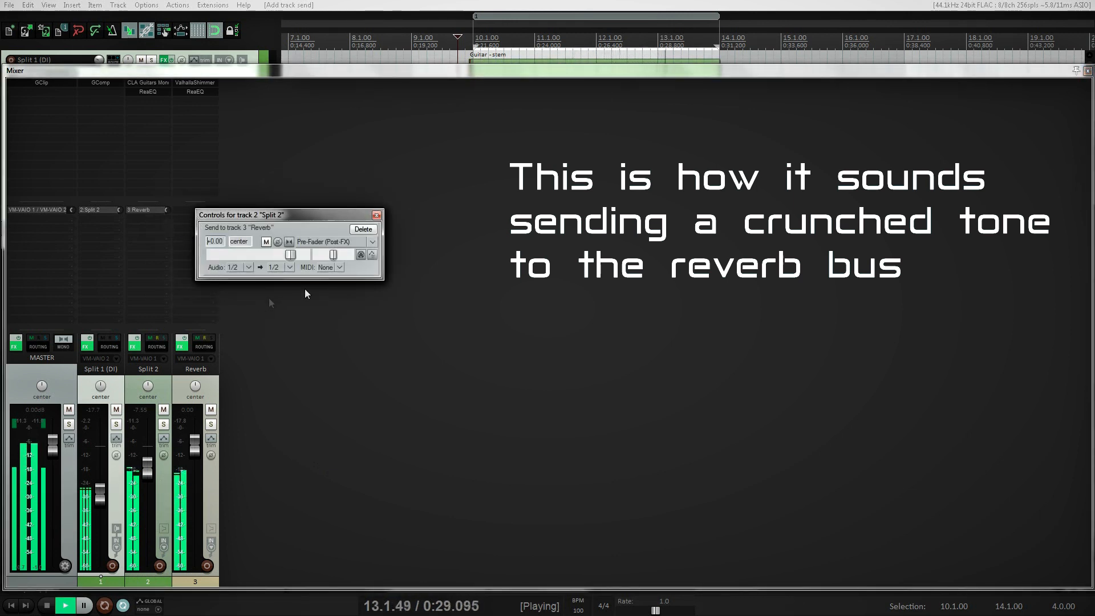
- Finish moving the Reverb send from Split 1 (DI) onto Split 2
click(363, 229)
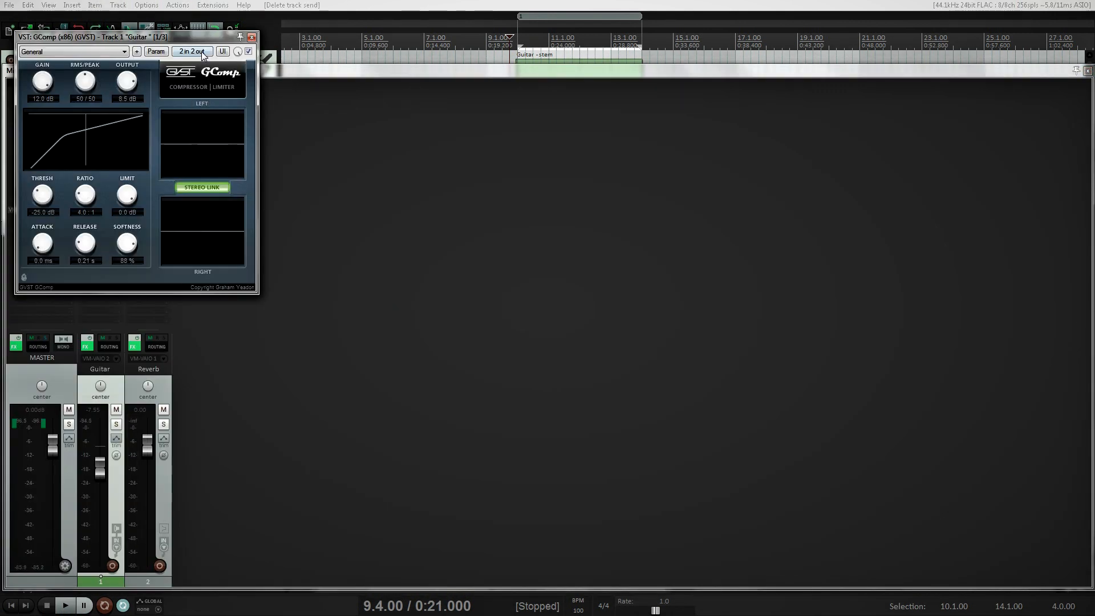
- Map GComp's output pins to channels 3/4 as well as 1/2 on the Guitar track
click(189, 51)
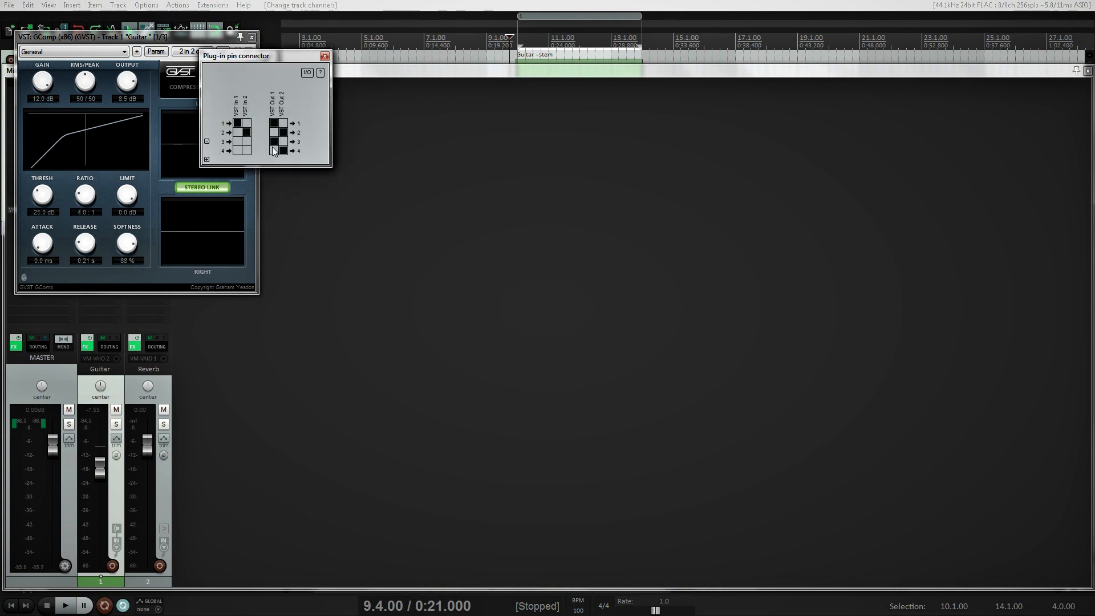
click(307, 72)
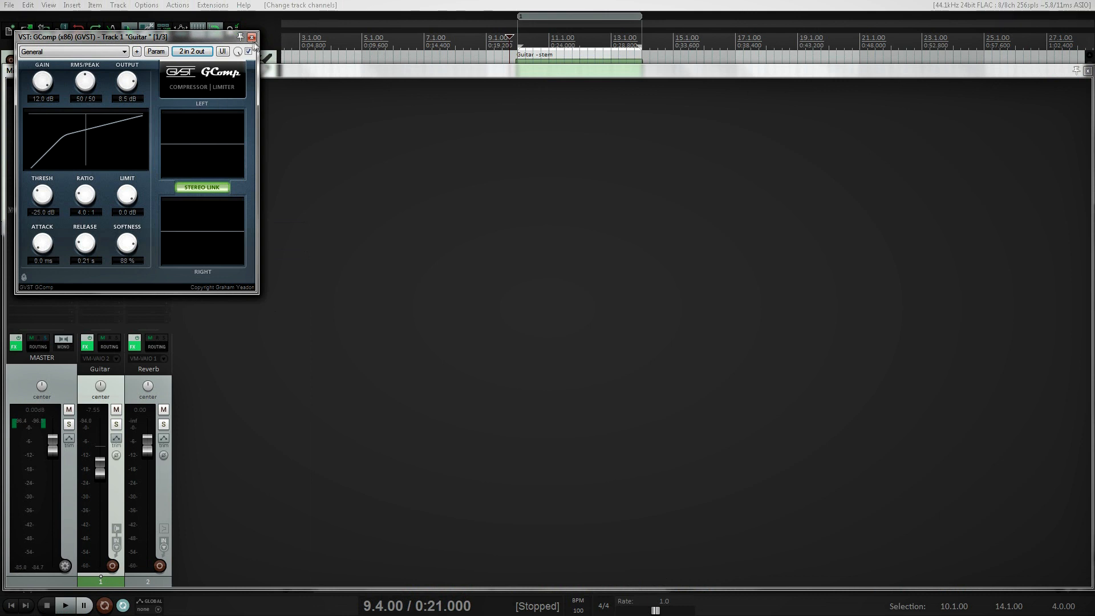
click(251, 36)
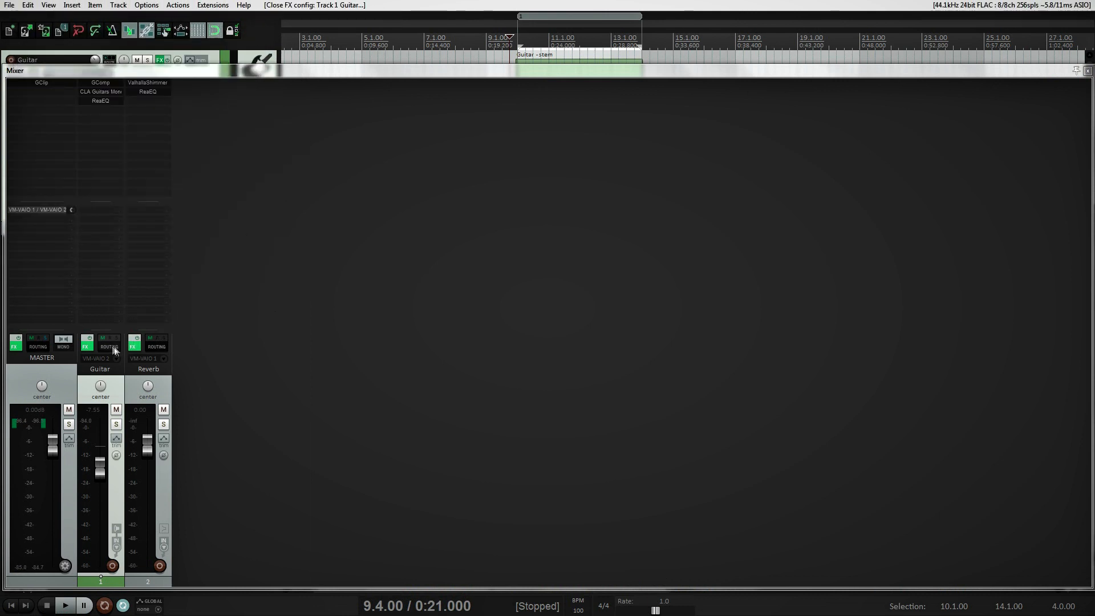
- Set the Guitar track's Reverb send audio source to stereo channels 3/4
click(109, 346)
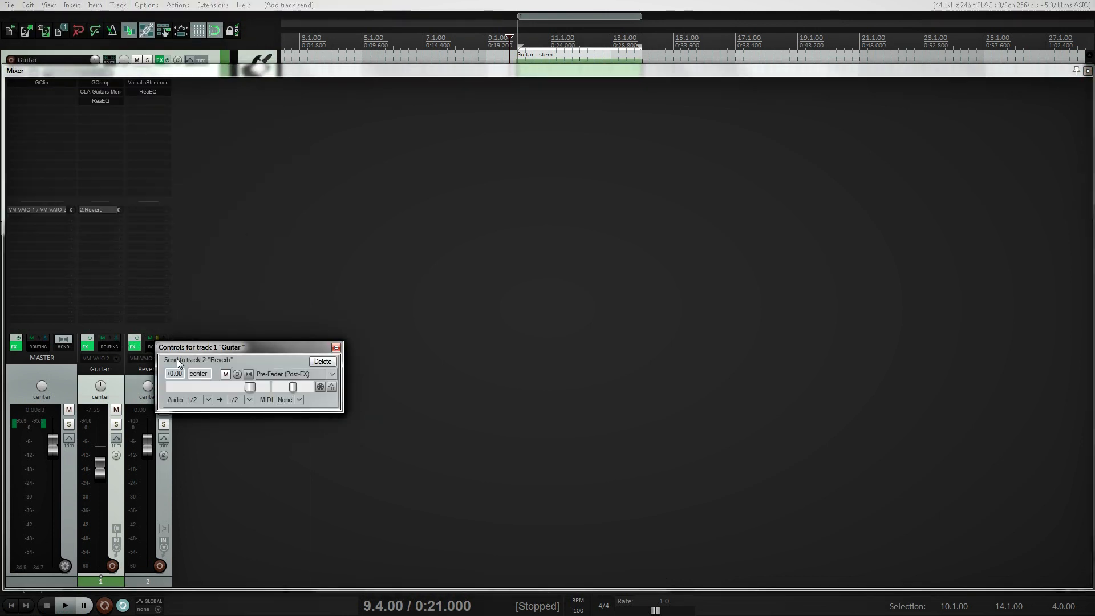
click(194, 399)
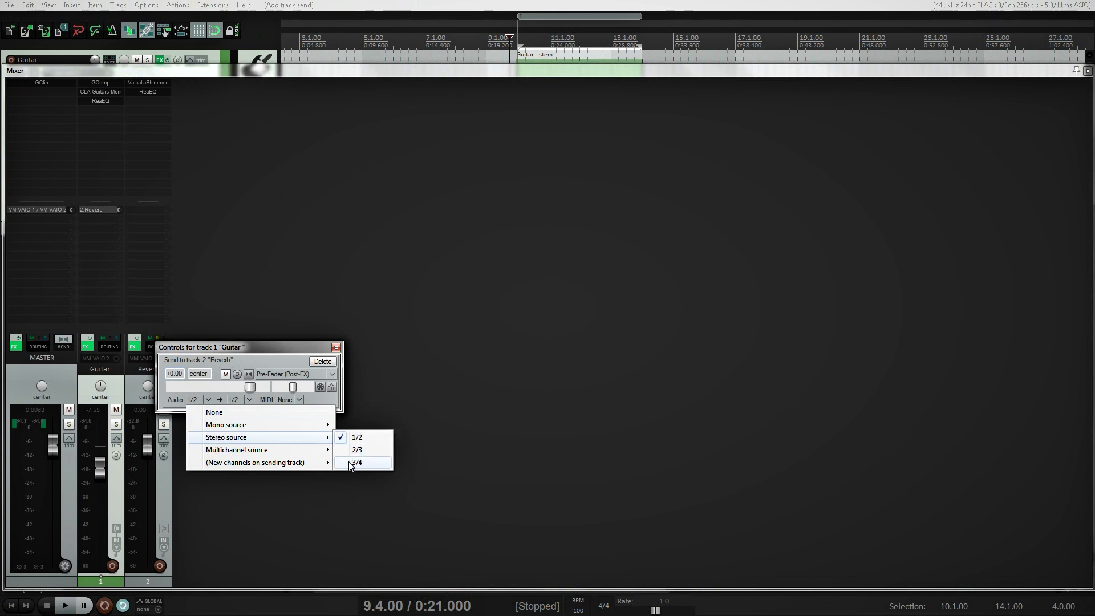
click(357, 461)
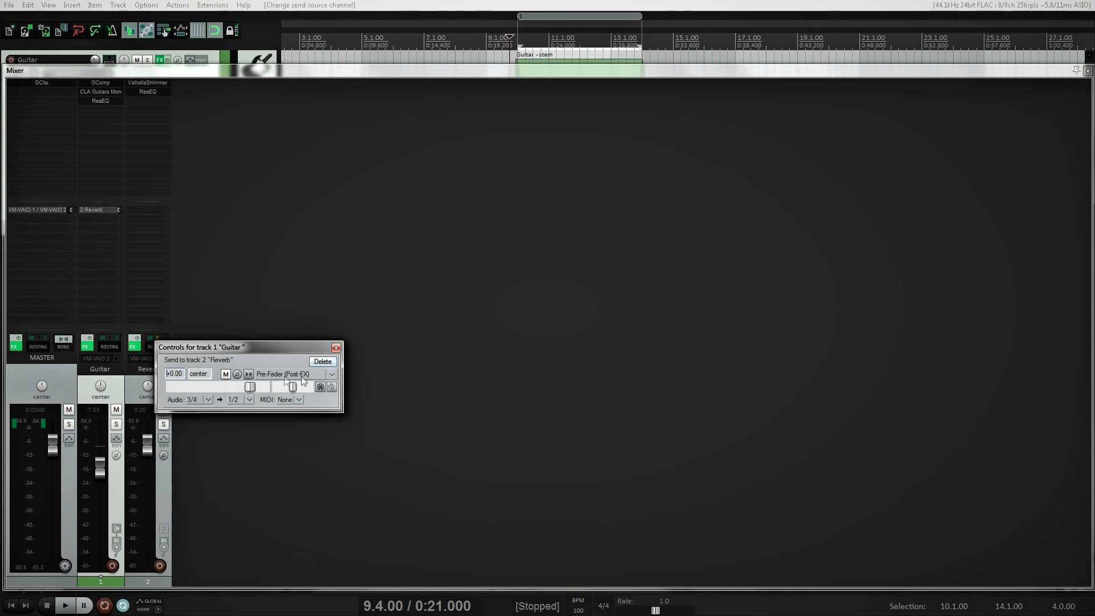
click(335, 347)
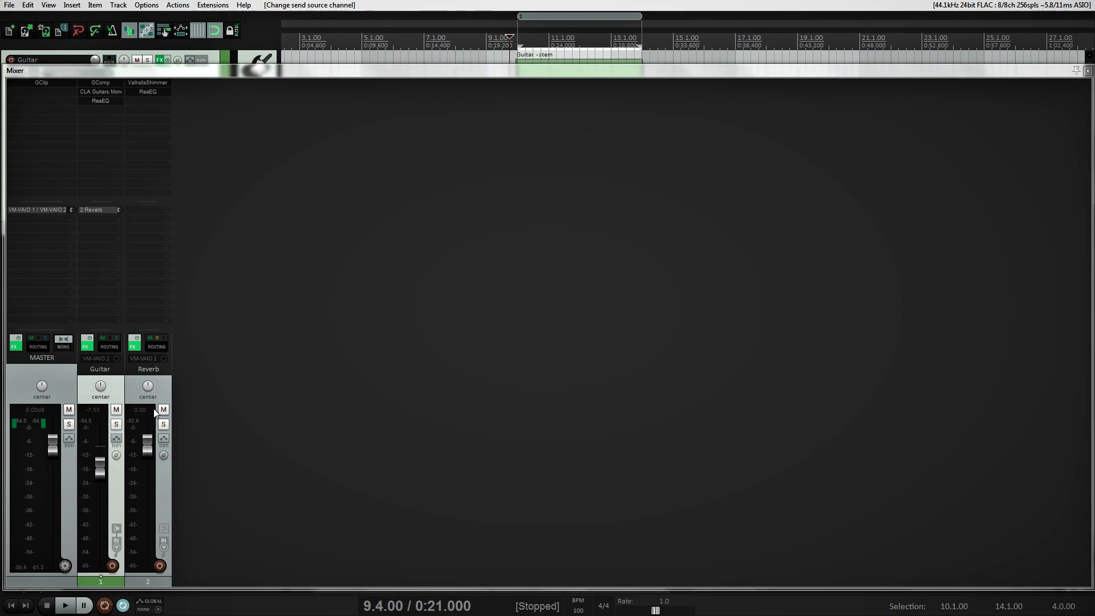
- Start playback and bring up the Guitar track's routing window
click(64, 604)
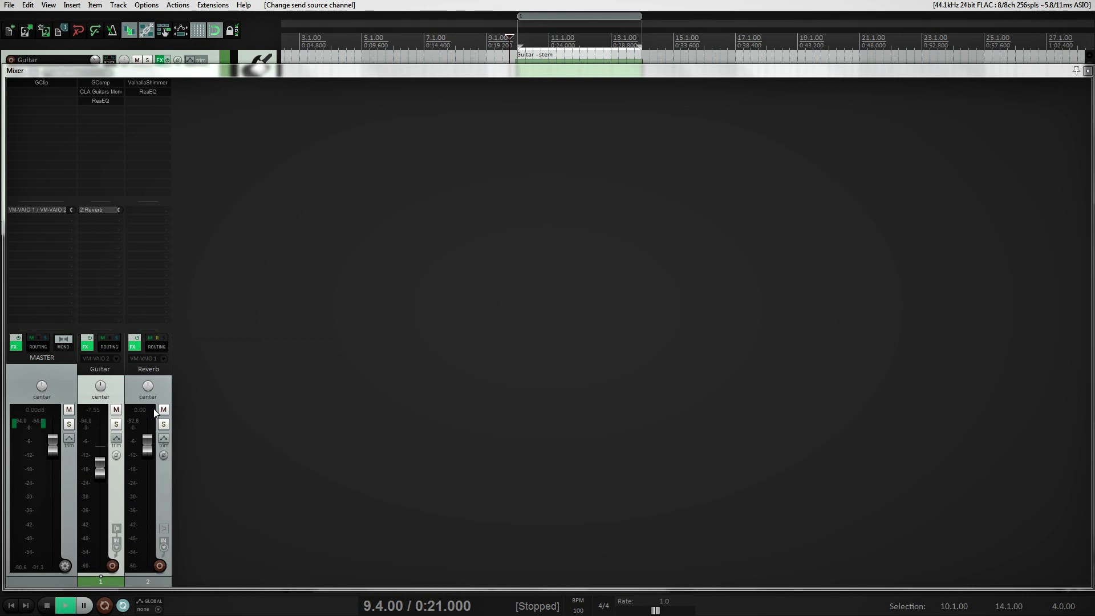
click(66, 605)
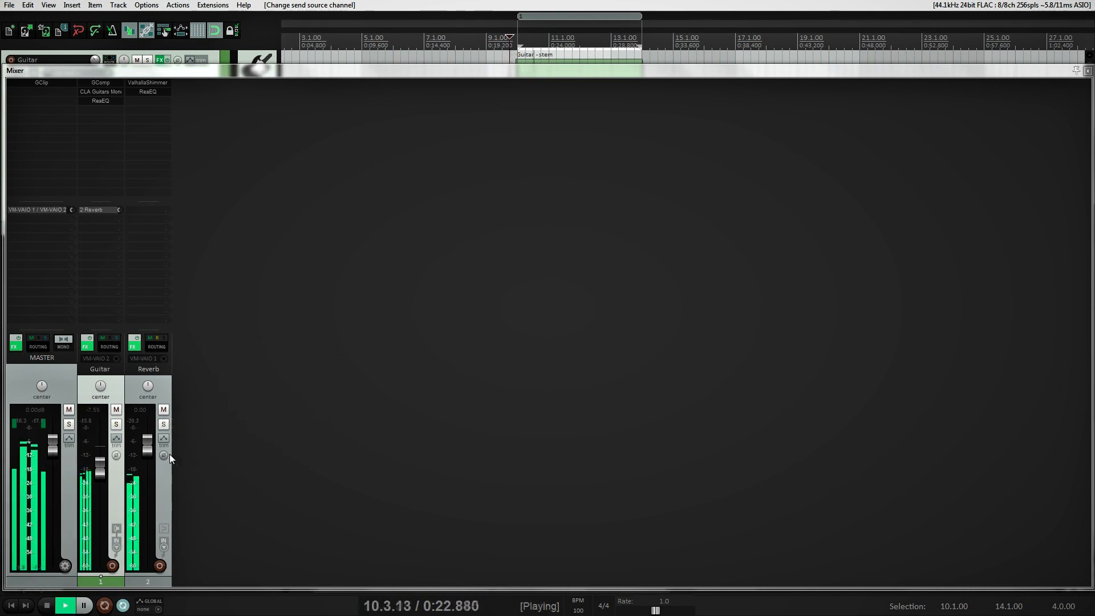
click(109, 347)
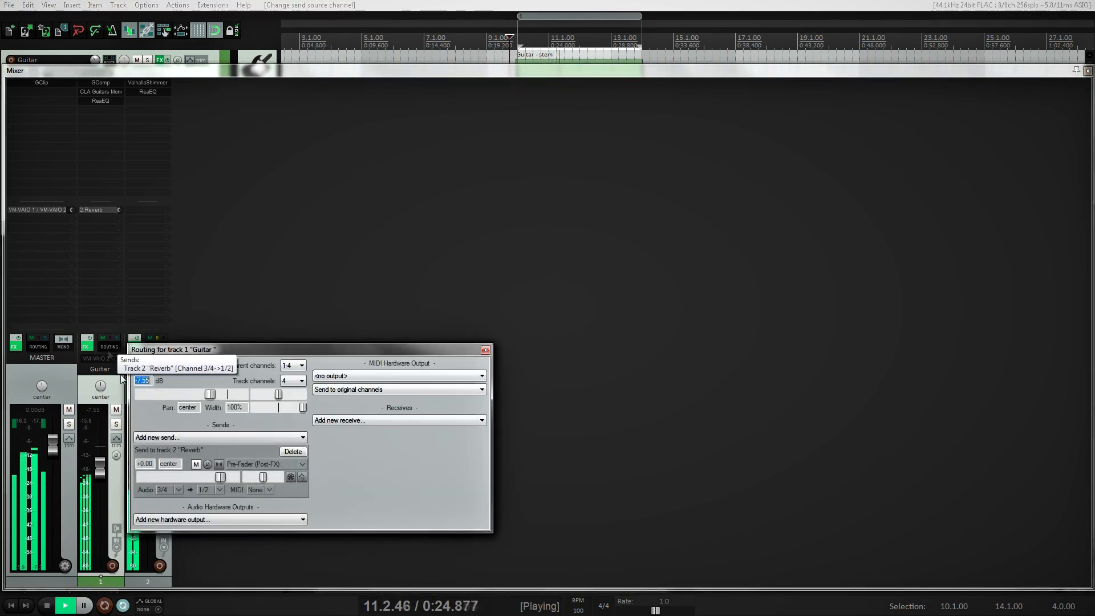
- Return the Reverb send's source to channels 1/2 for comparison, then stop playback
click(169, 489)
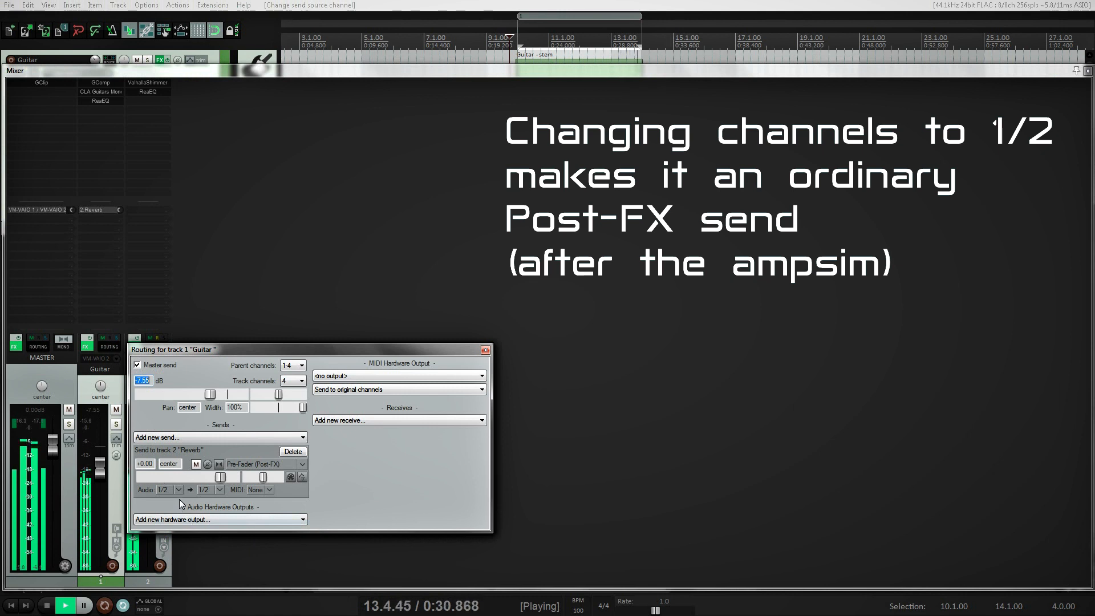
click(169, 489)
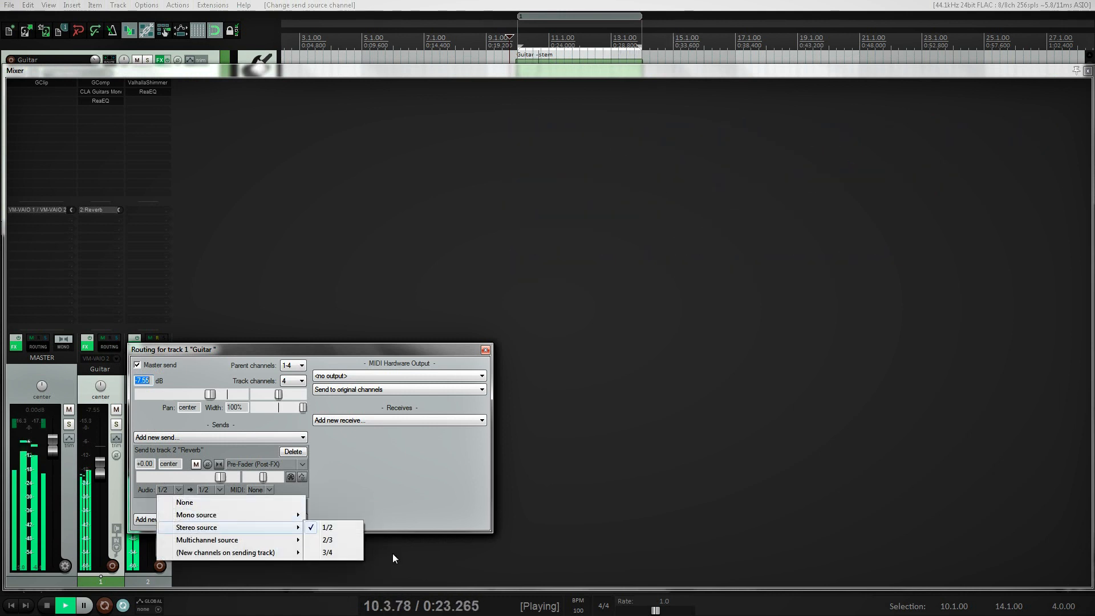
click(486, 348)
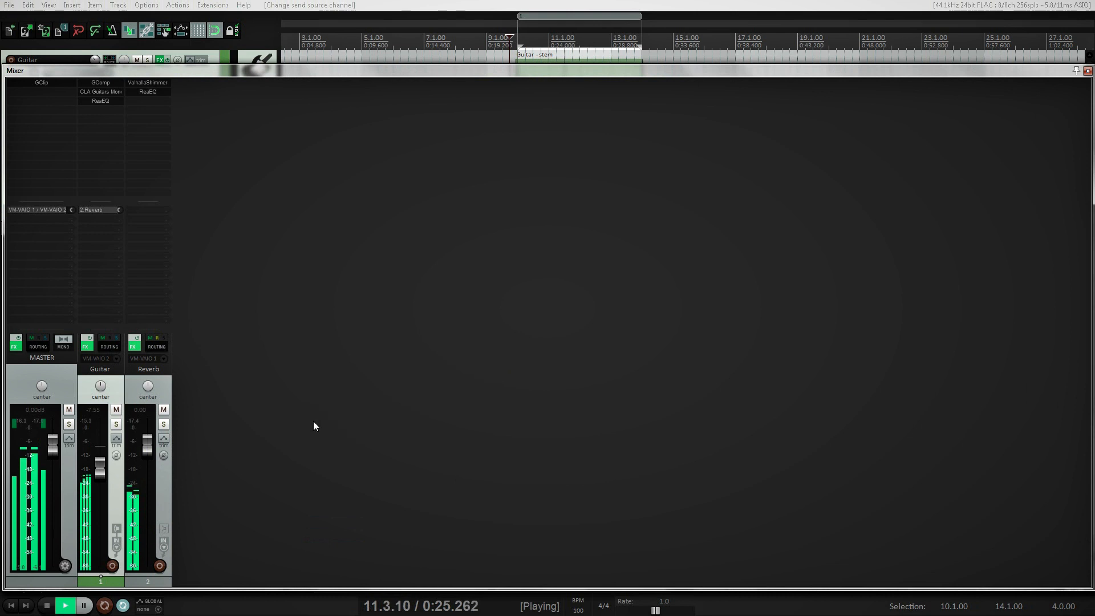
click(65, 604)
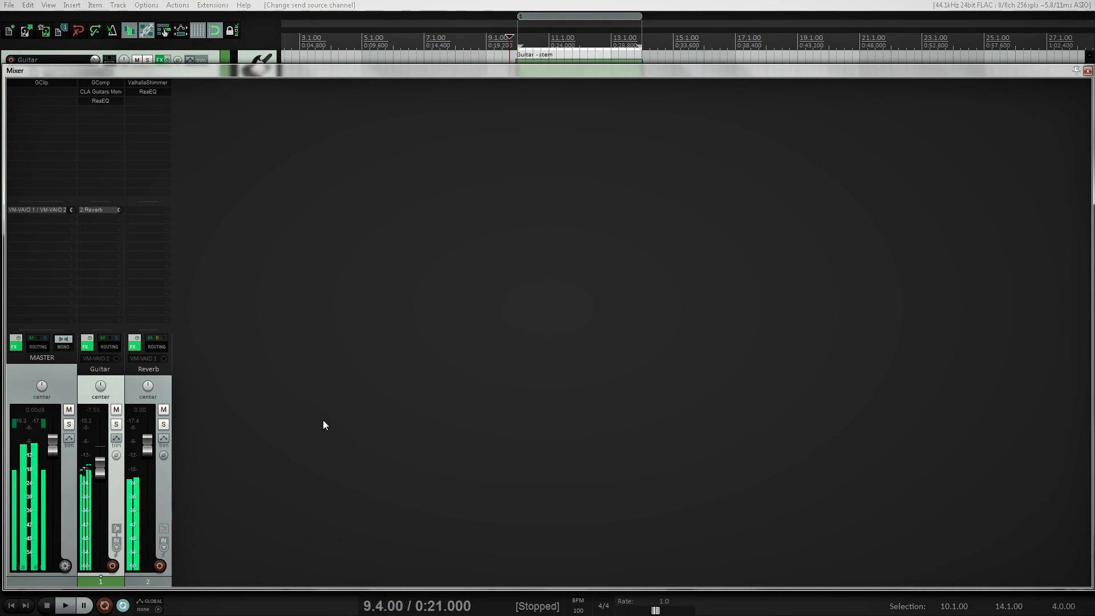